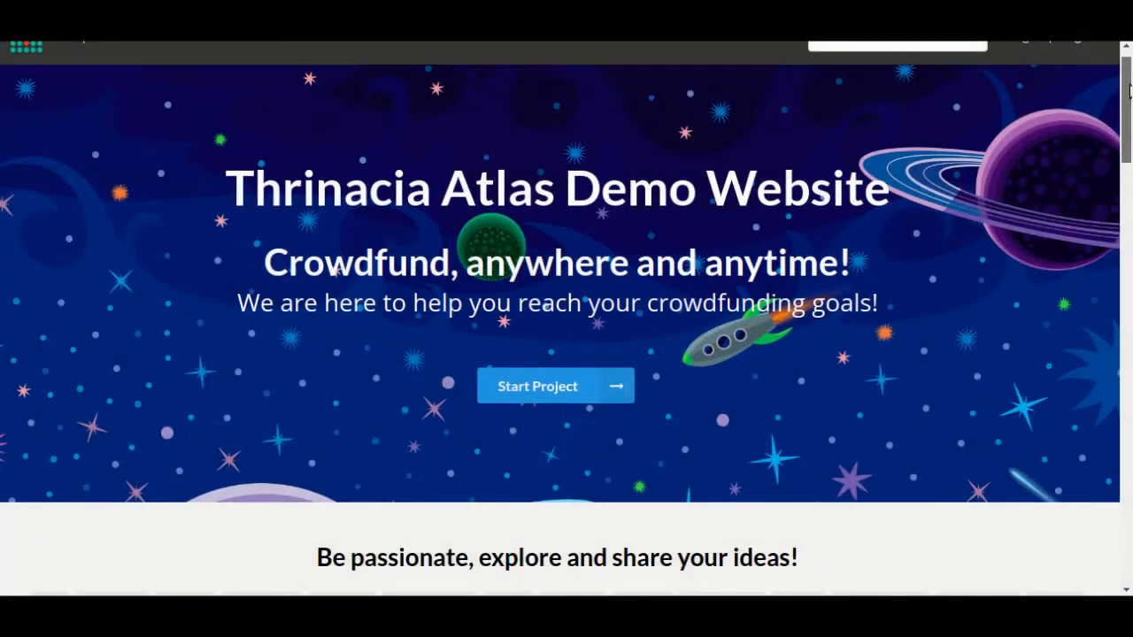
Scroll through the Basics fields: title, blurb, categories, funding goal and duration.
scroll("down", 3)
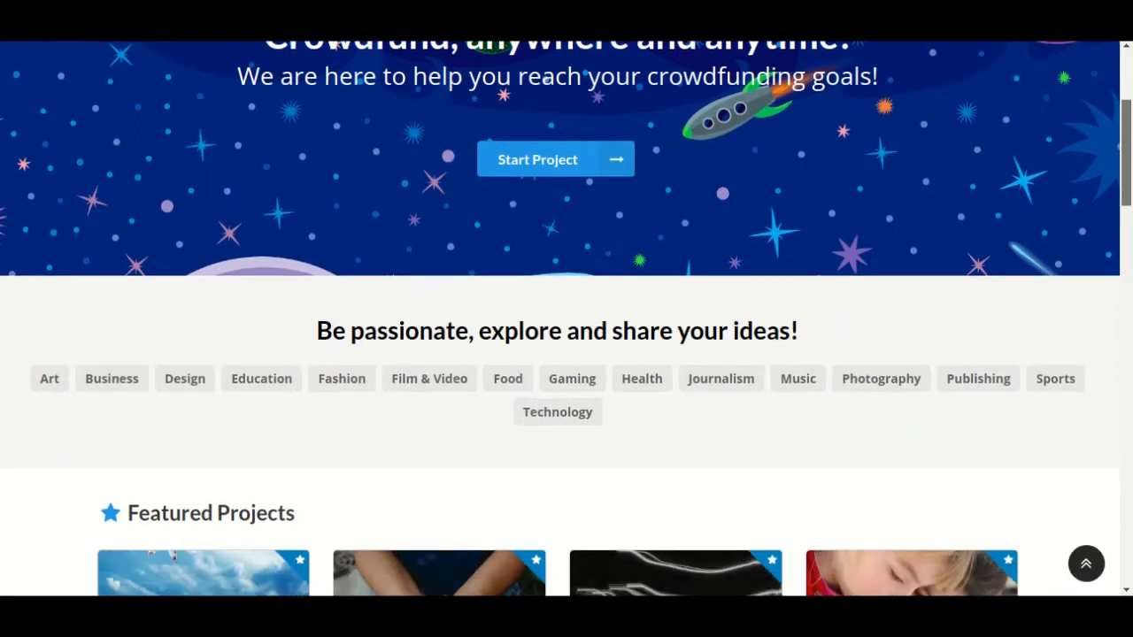
scroll("down", 3)
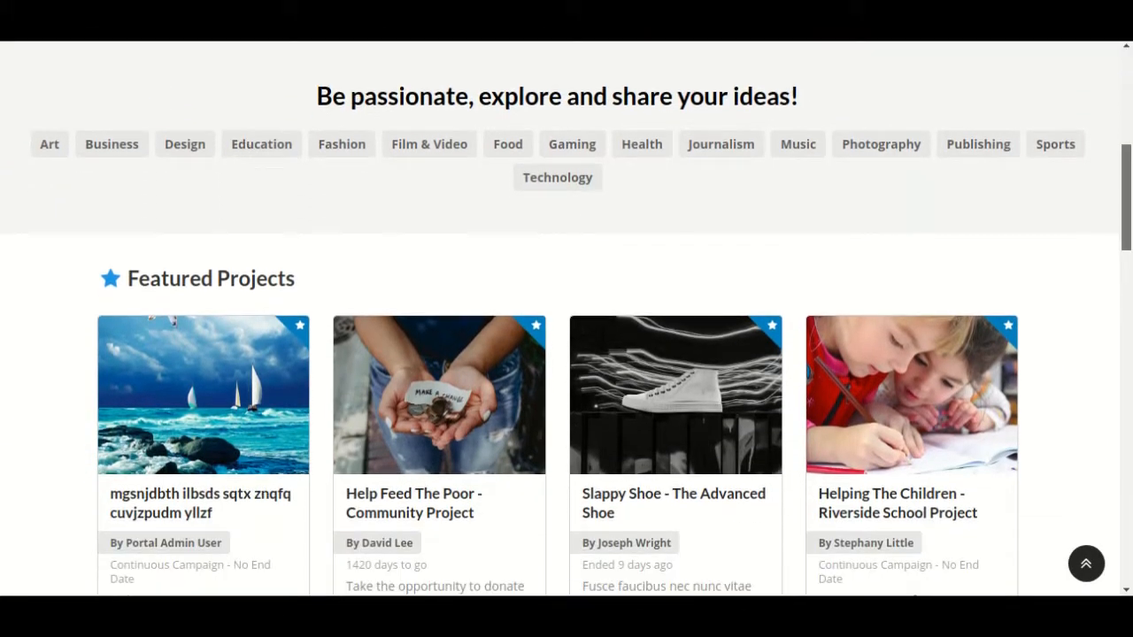
scroll("down", 3)
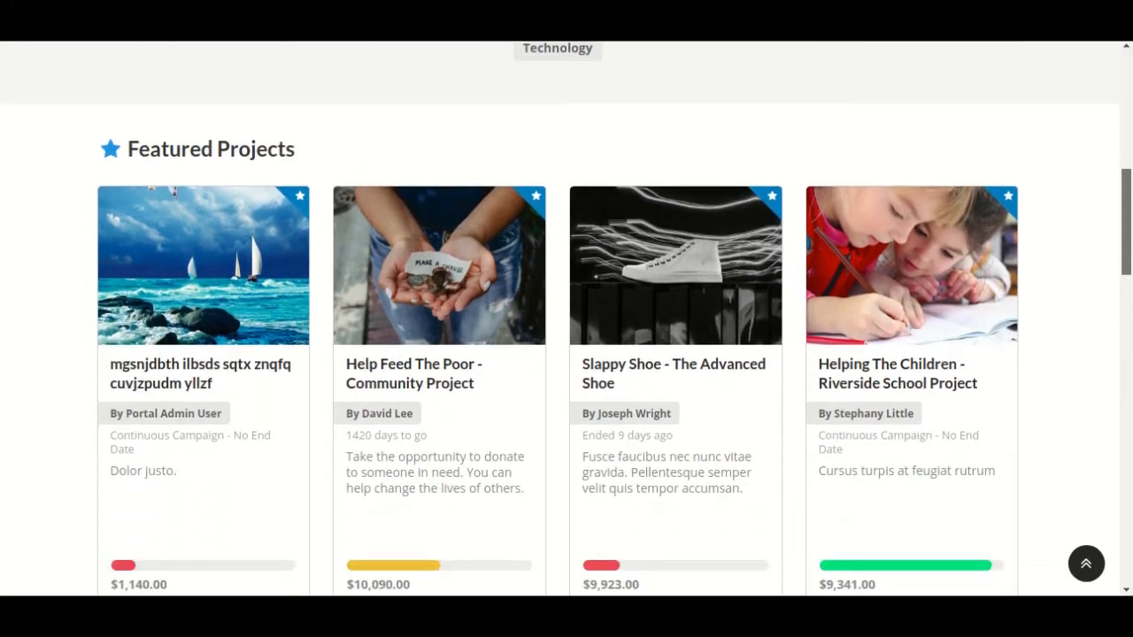
scroll("down", 3)
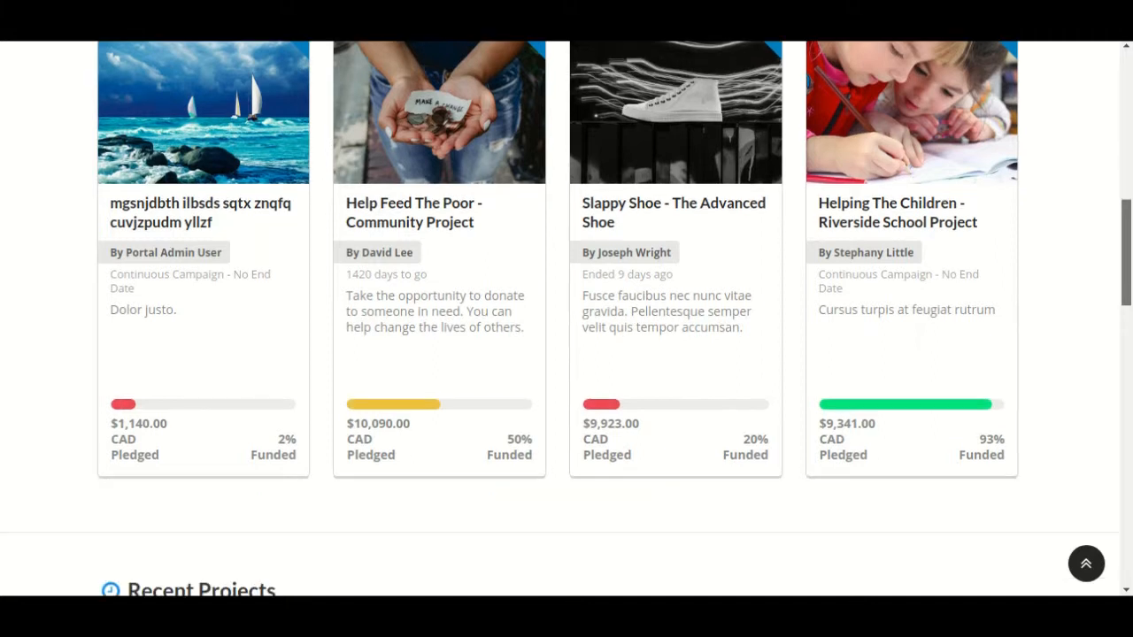
scroll("down", 3)
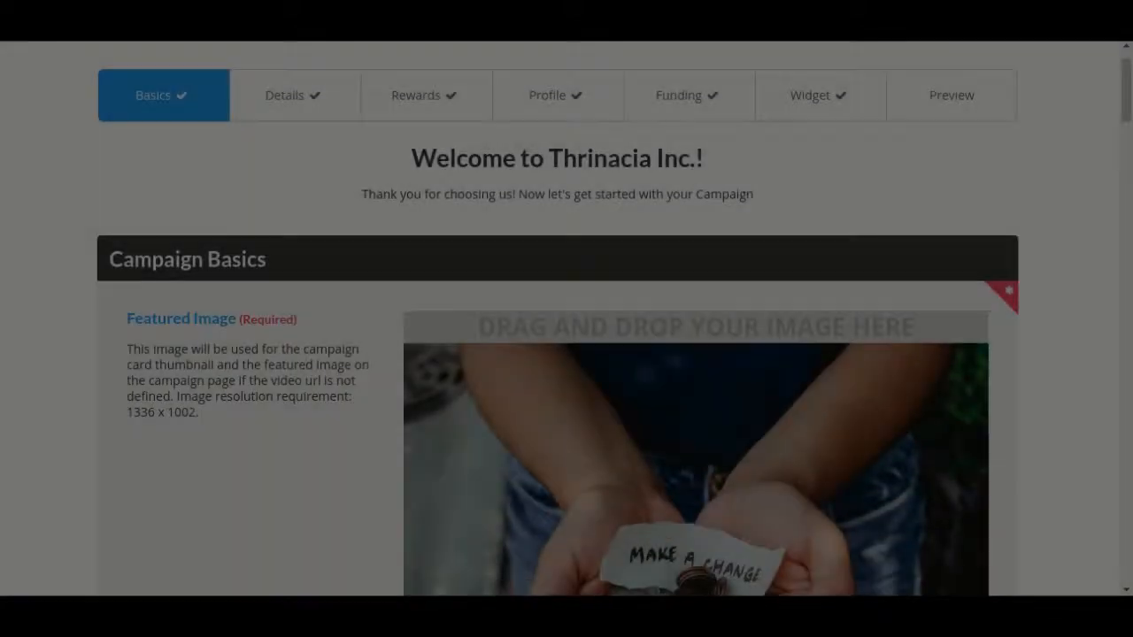
scroll("down", 3)
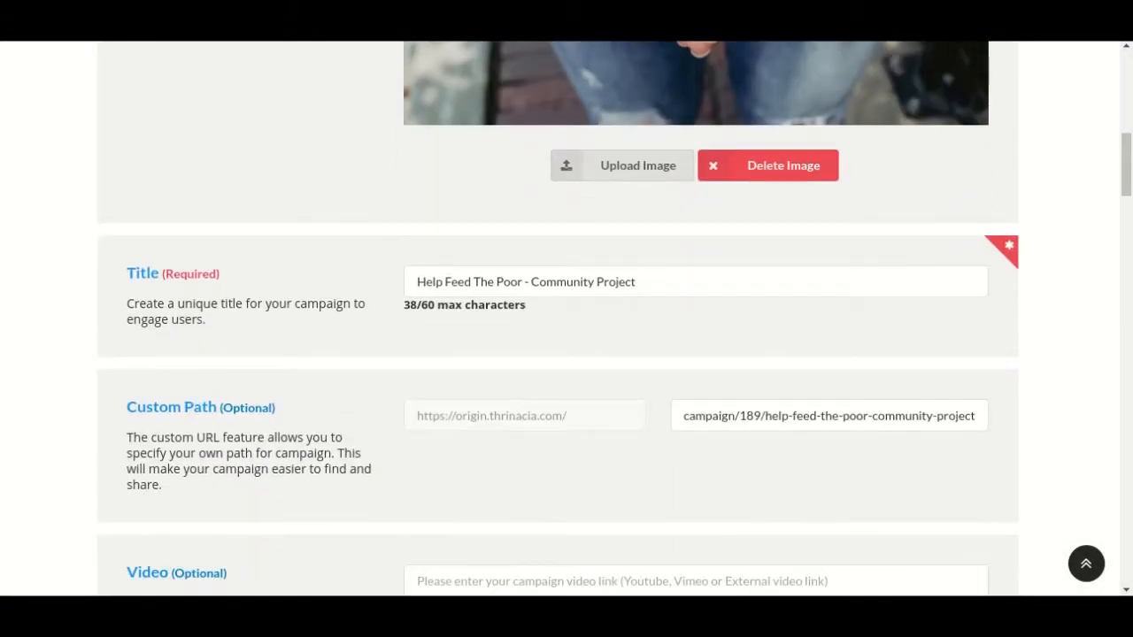
scroll("down", 3)
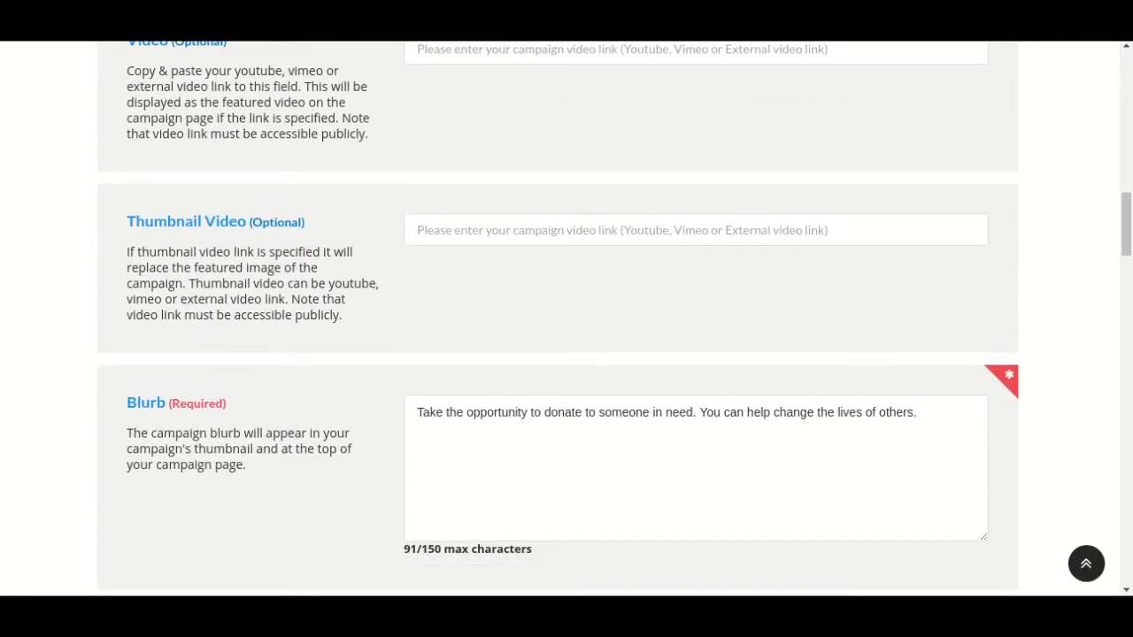
scroll("down", 3)
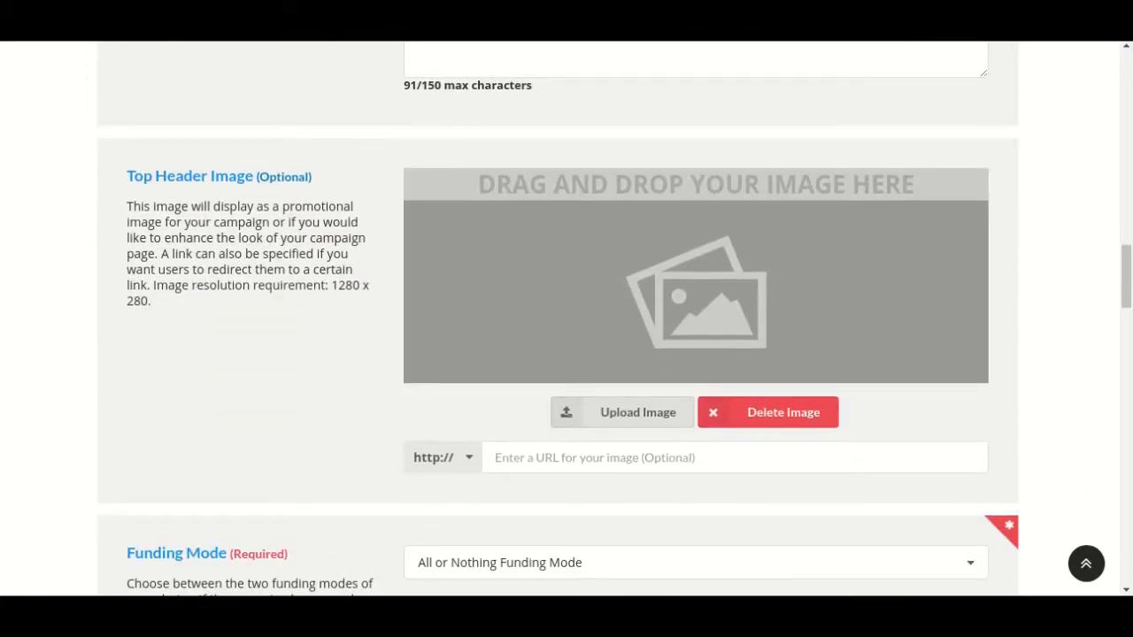
scroll("down", 3)
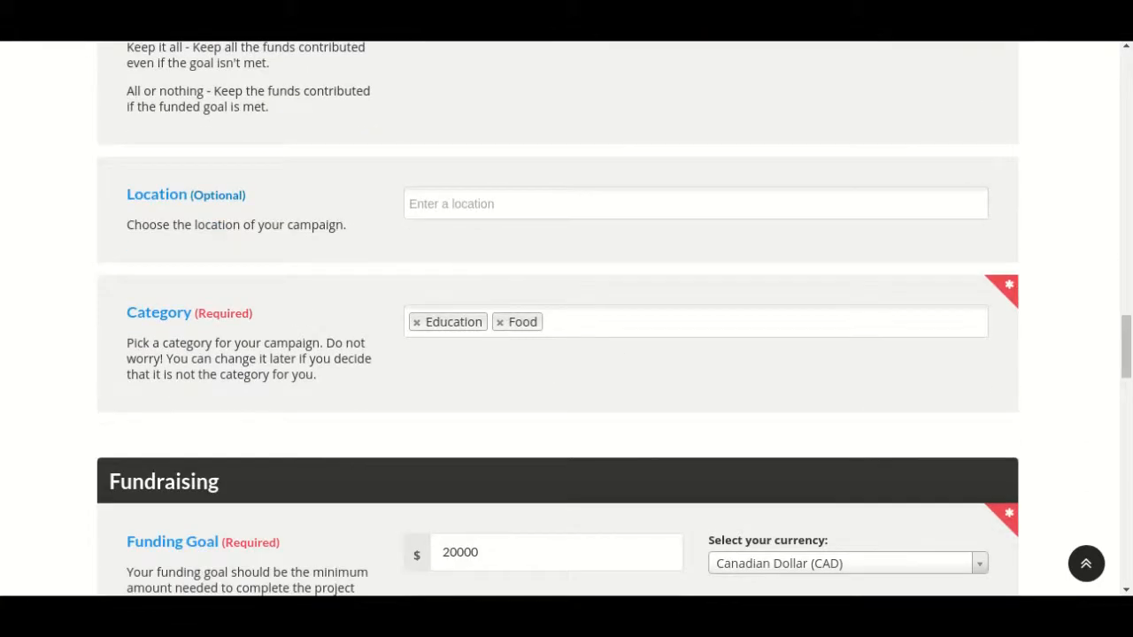
scroll("down", 3)
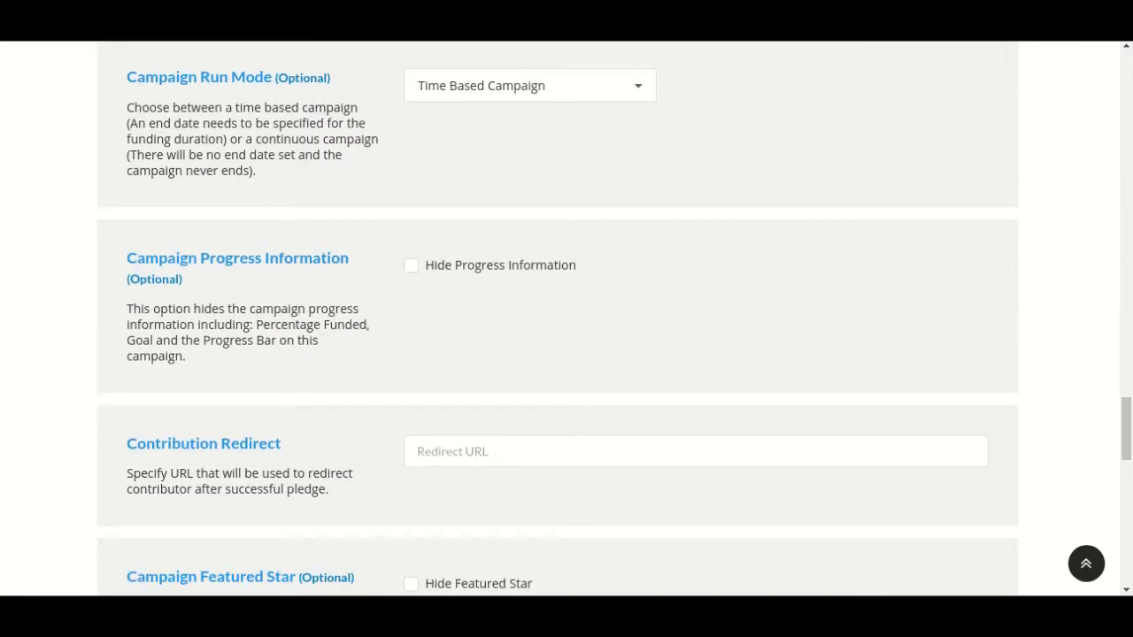
scroll("down", 3)
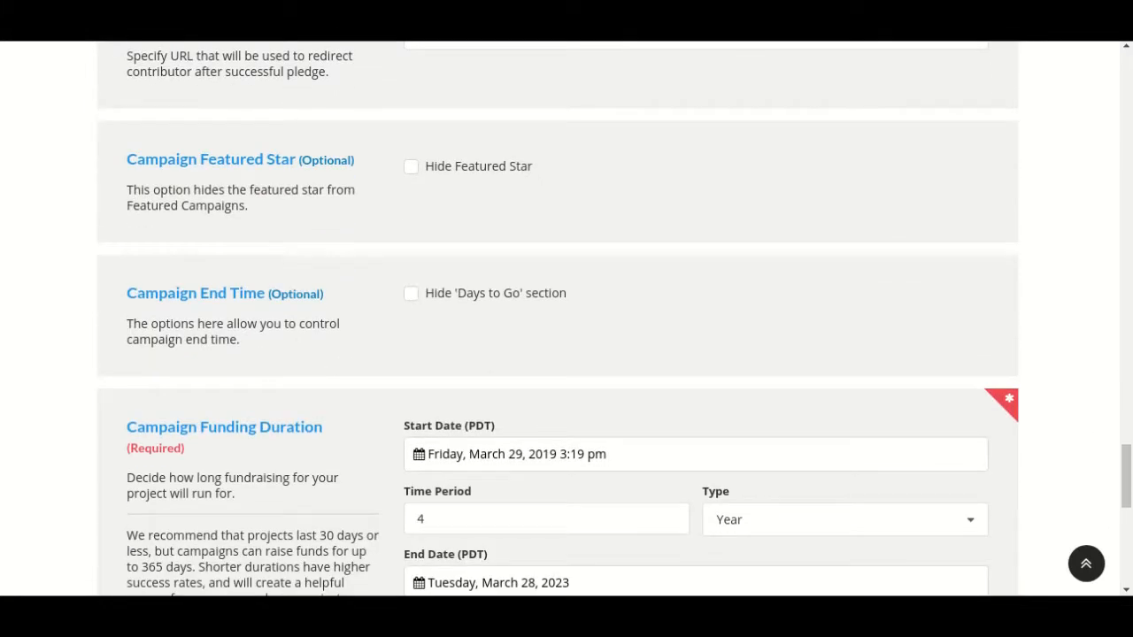
scroll("down", 3)
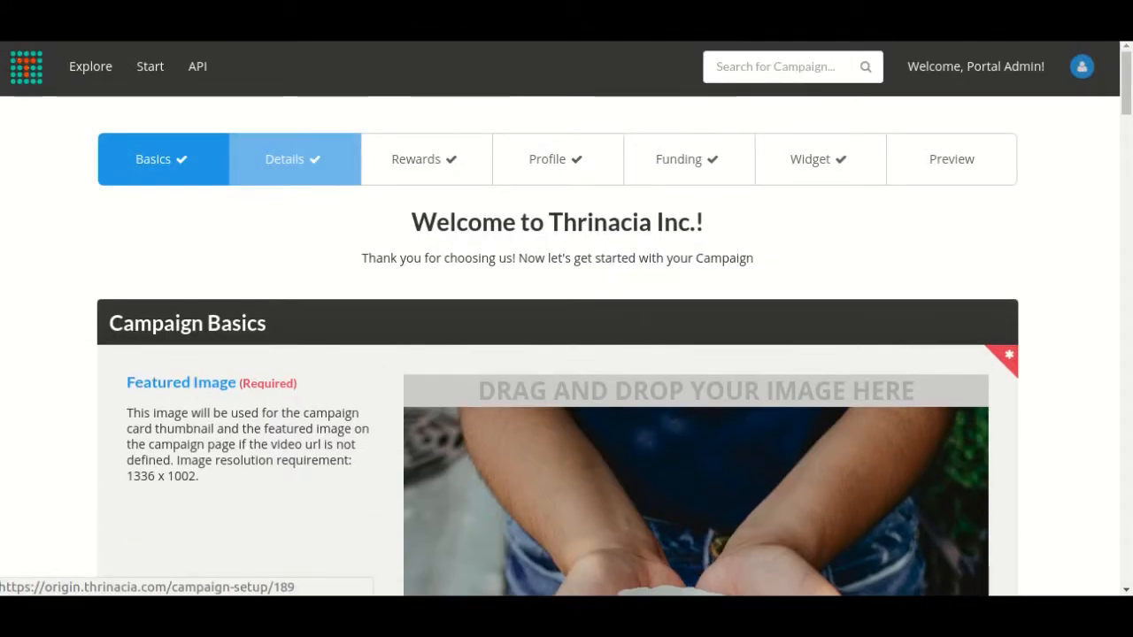
Switch to the Details step and review the manager, rich-text description and Links section.
left_click(294, 159)
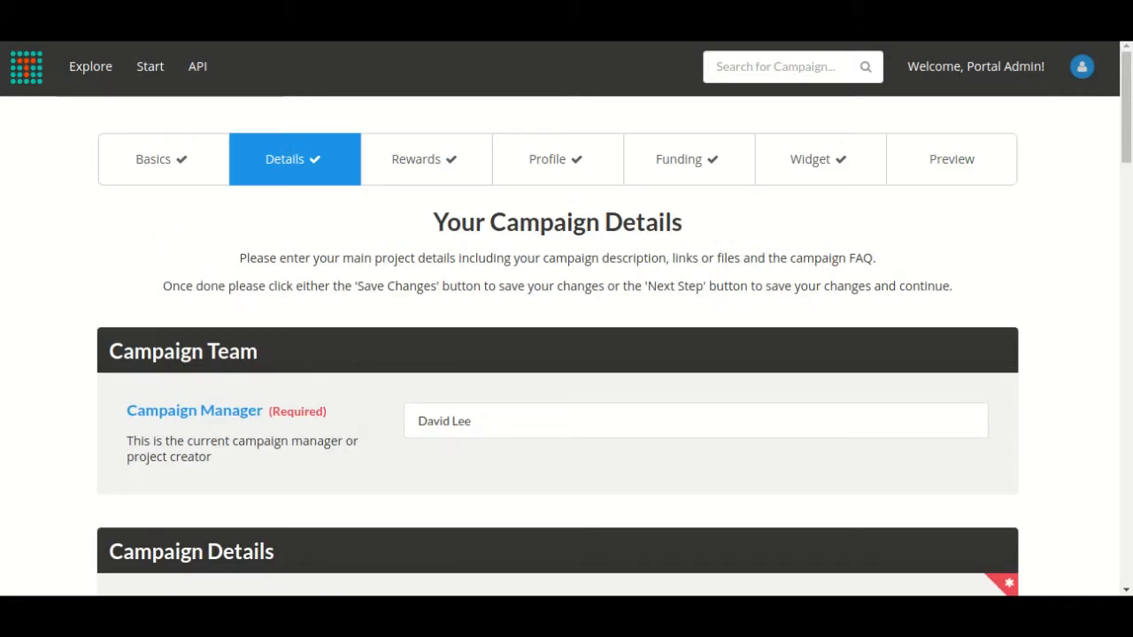
scroll("down", 3)
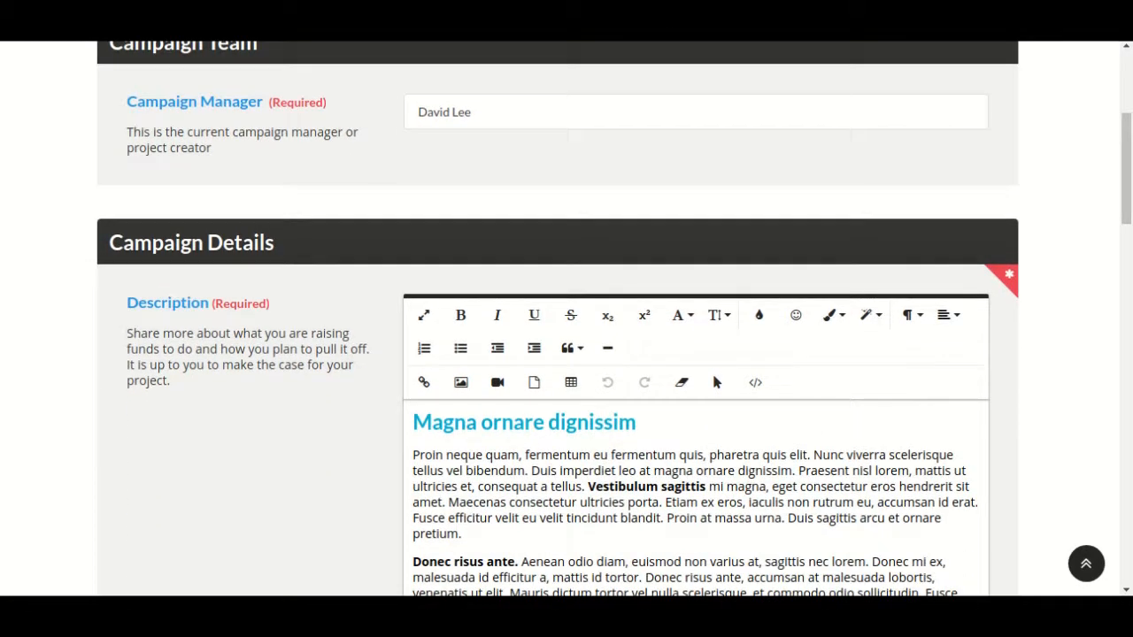
scroll("down", 3)
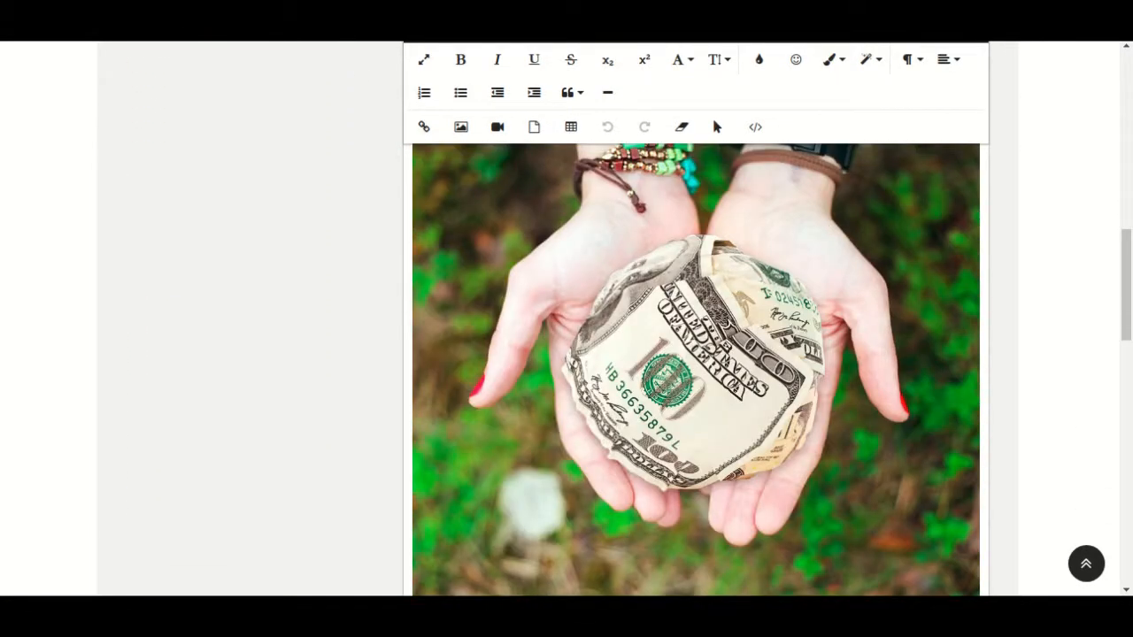
scroll("down", 3)
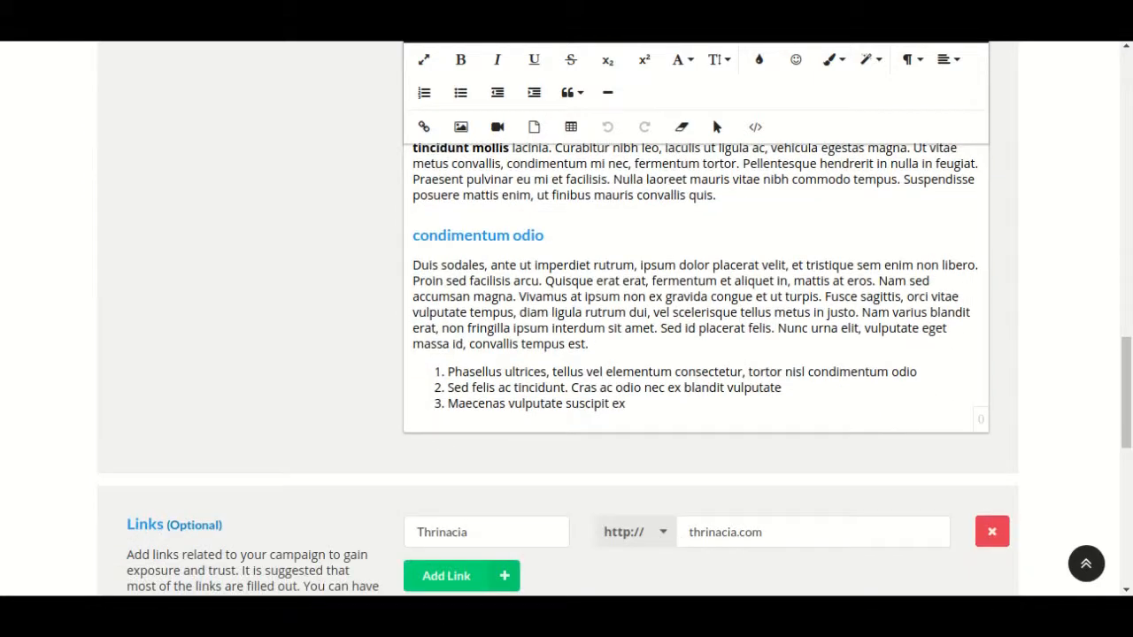
scroll("down", 3)
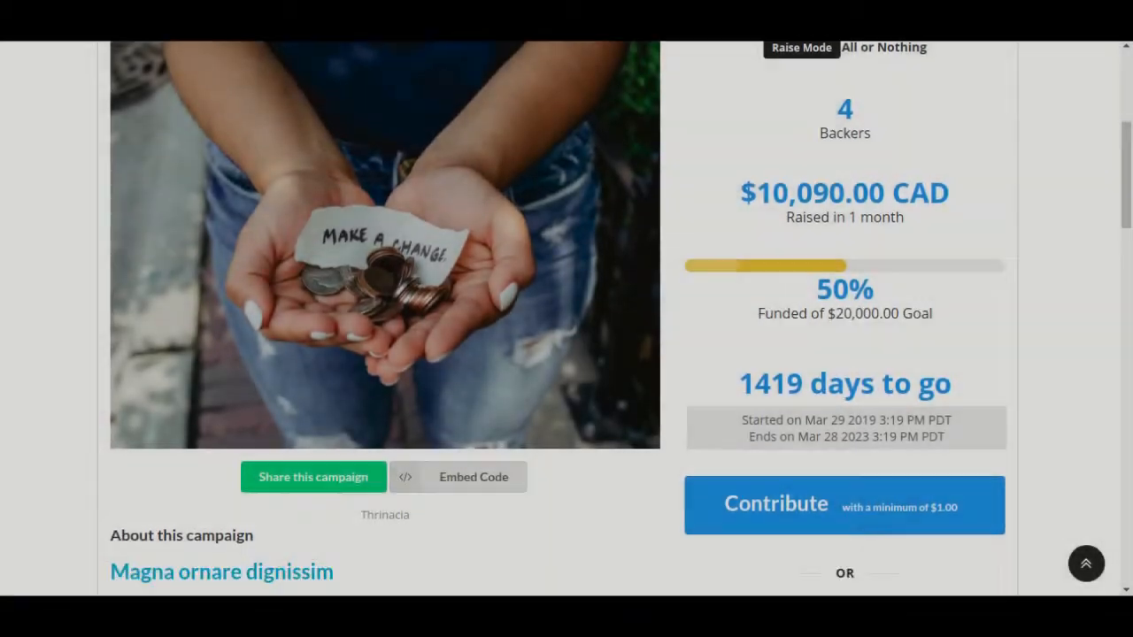
Scroll the campaign page through funding stats, description, reward tiers and footer.
scroll("down", 3)
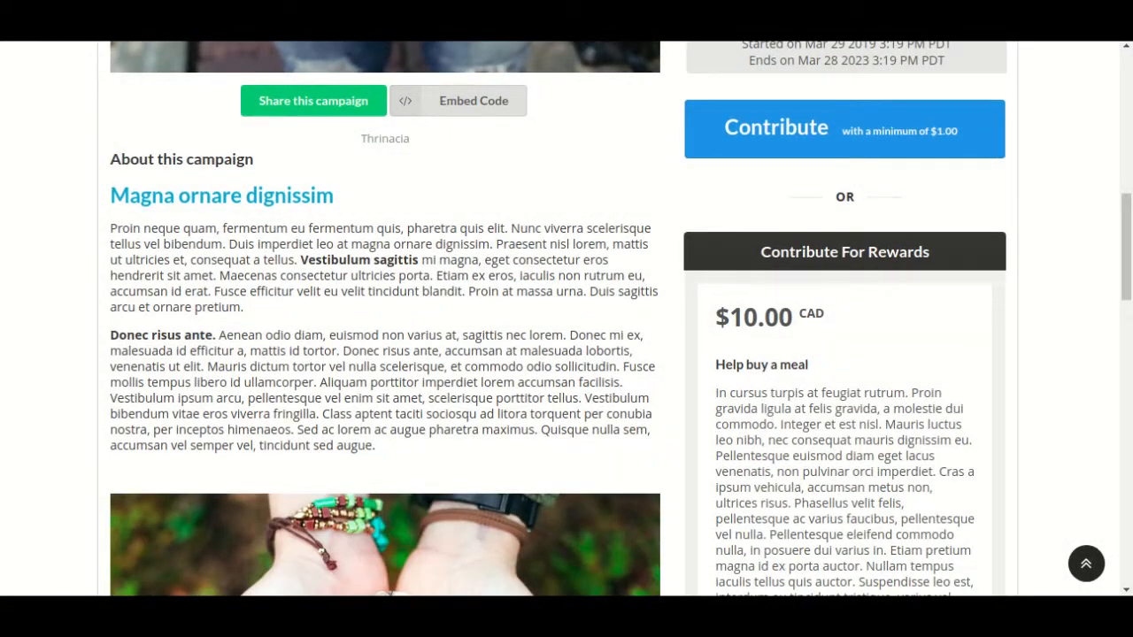
scroll("down", 3)
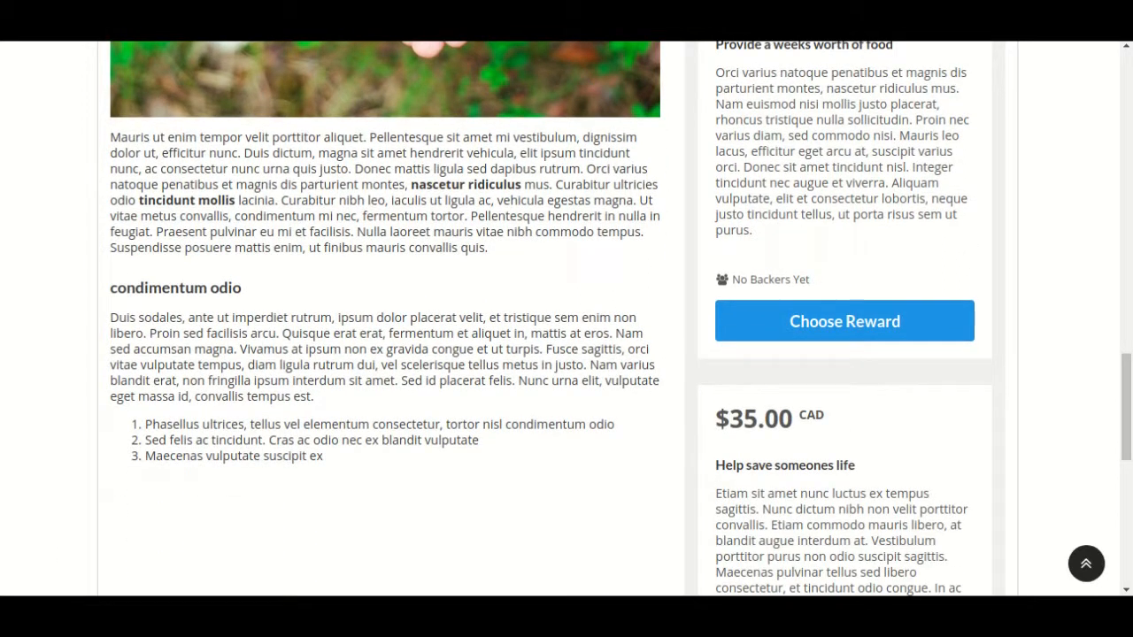
scroll("down", 3)
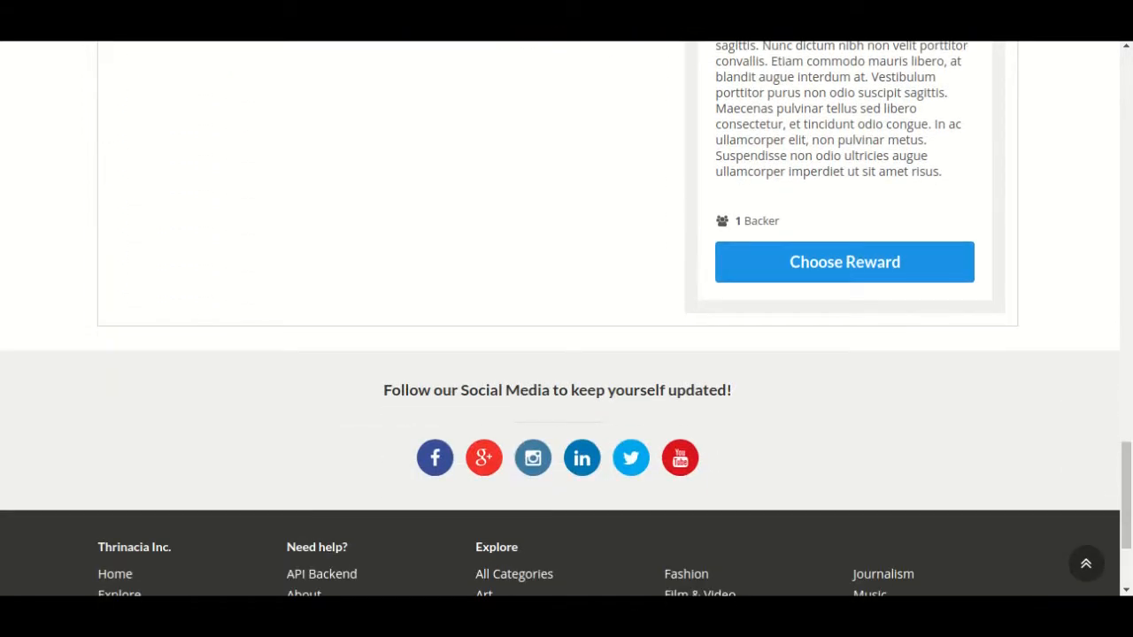
scroll("down", 3)
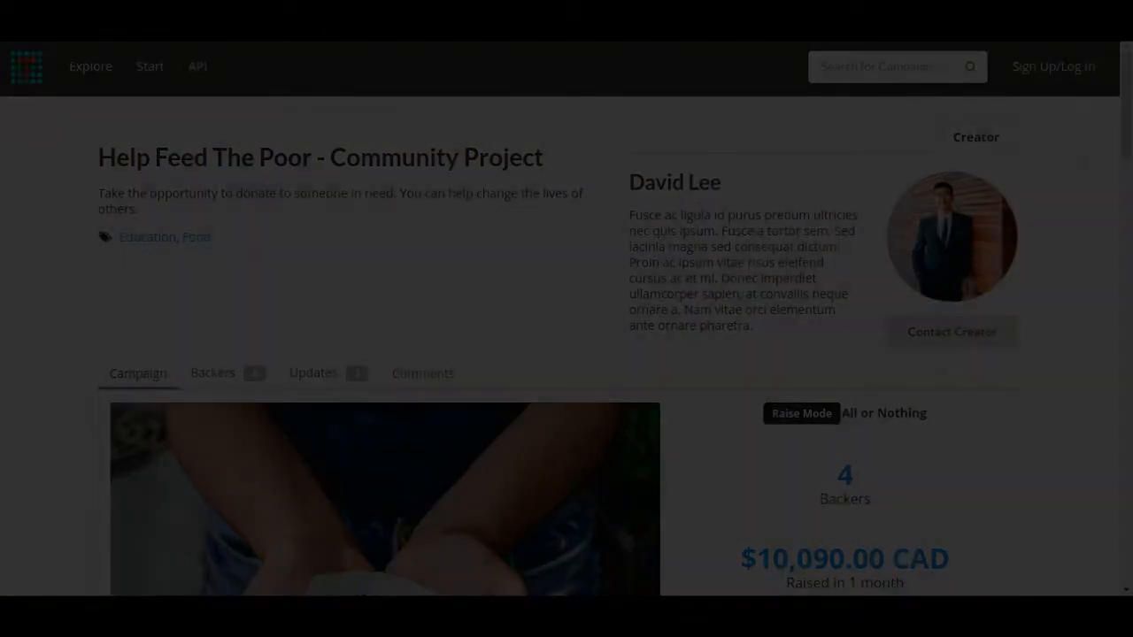
scroll("down", 3)
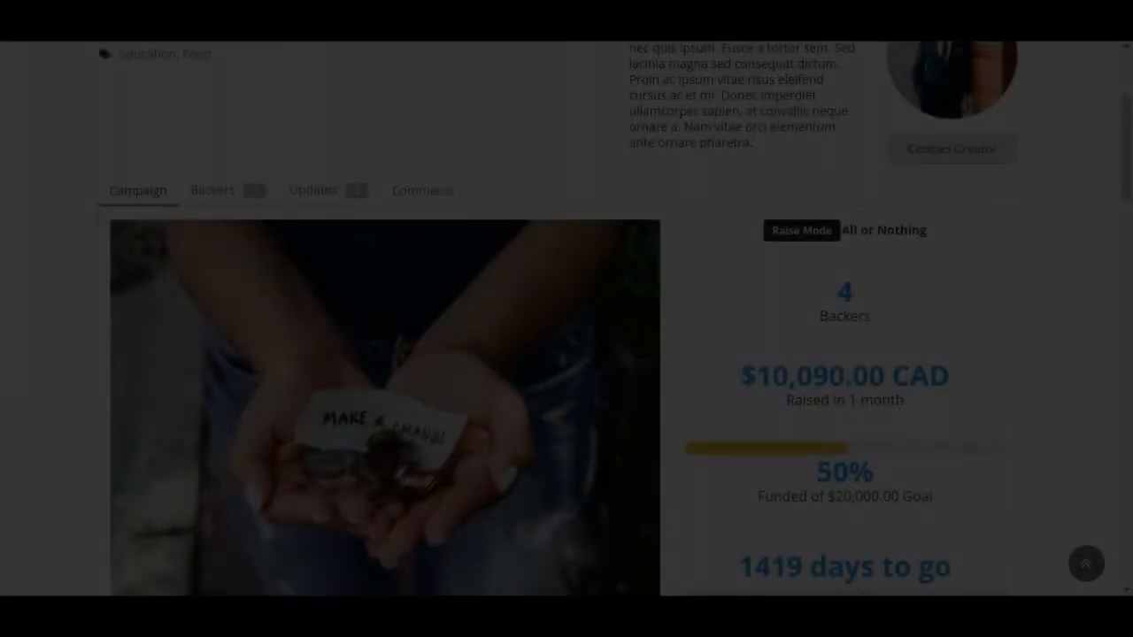
scroll("down", 3)
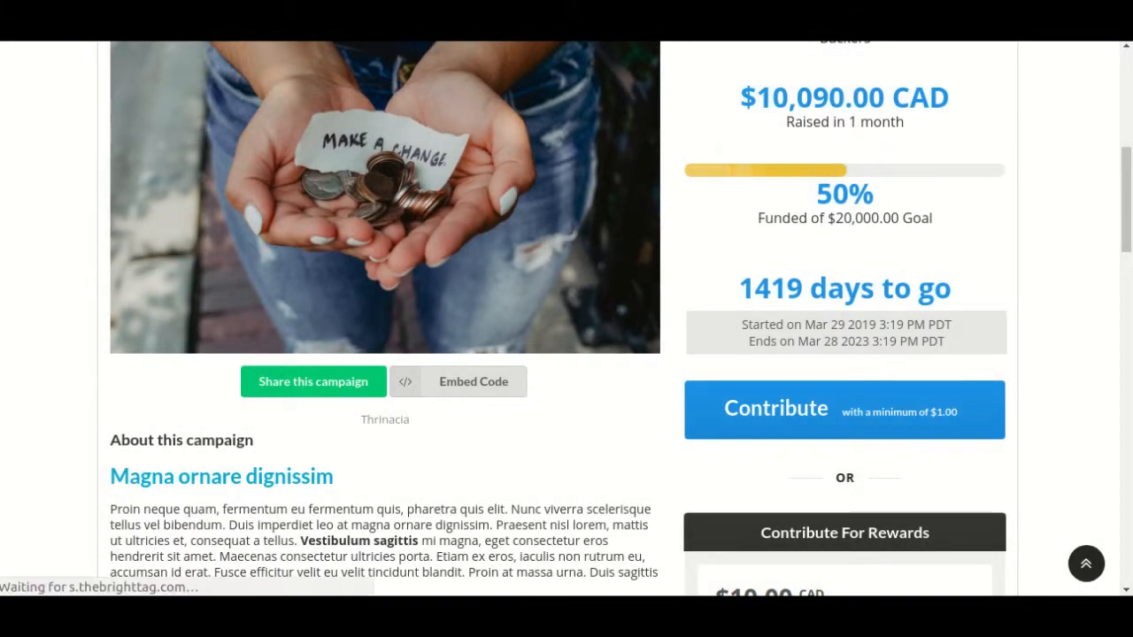
Contribute to the campaign and choose Create New Account at checkout, revealing payment fields.
left_click(843, 411)
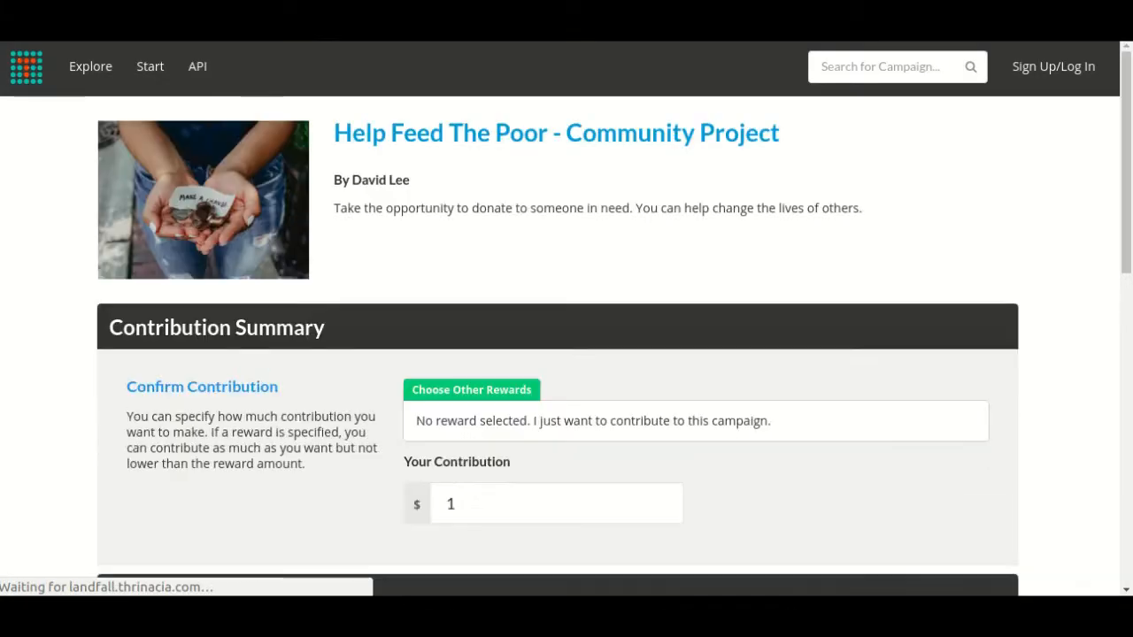
scroll("down", 3)
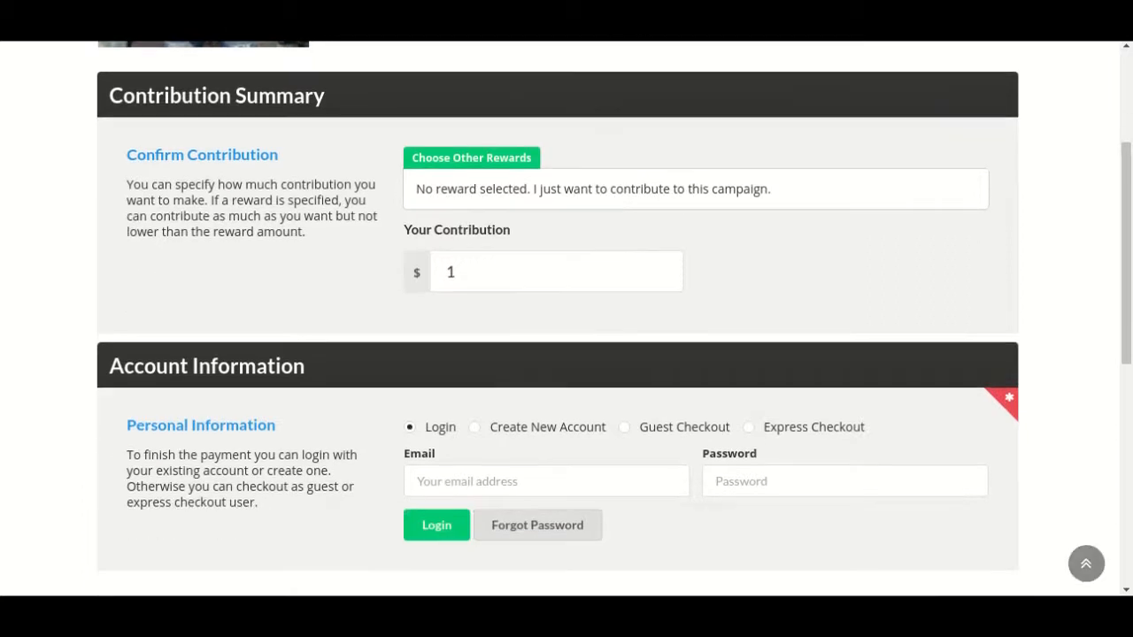
scroll("down", 3)
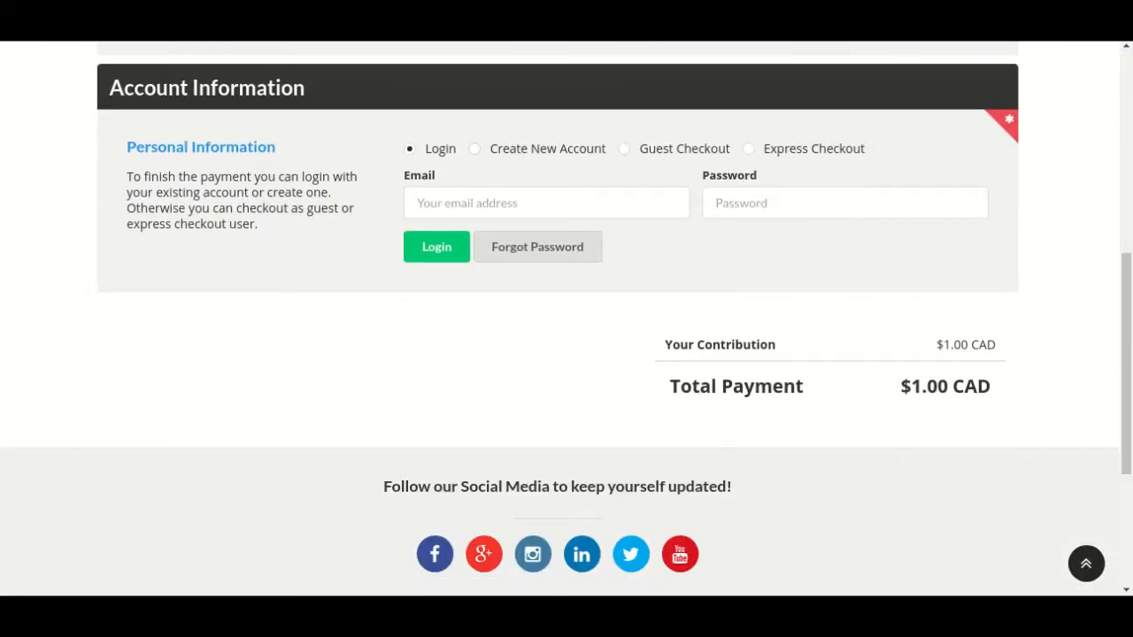
left_click(474, 149)
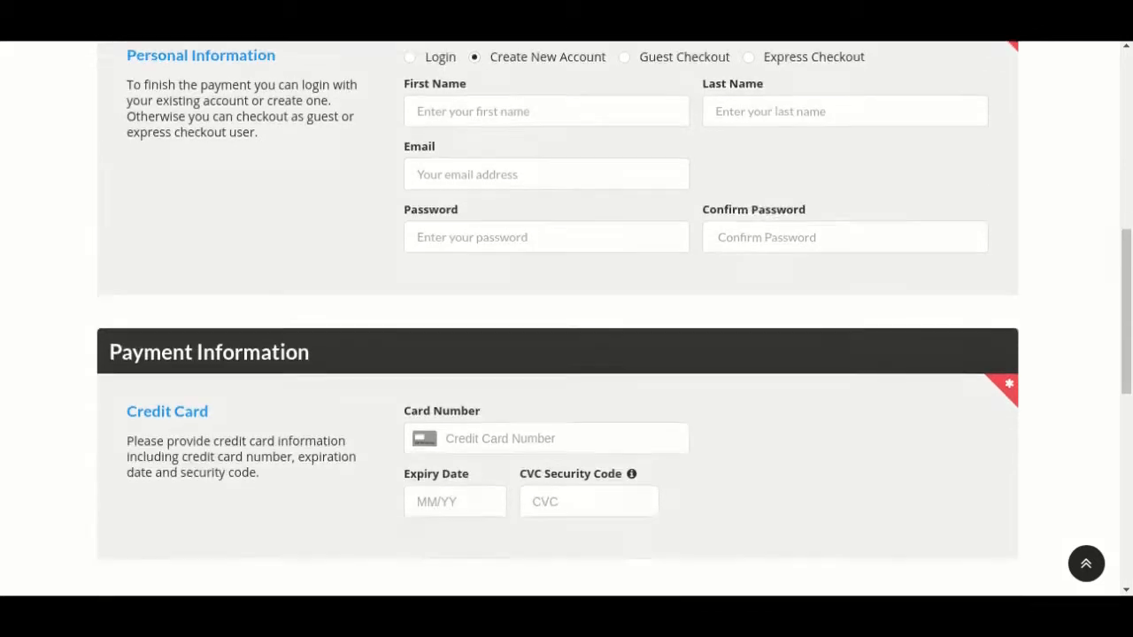